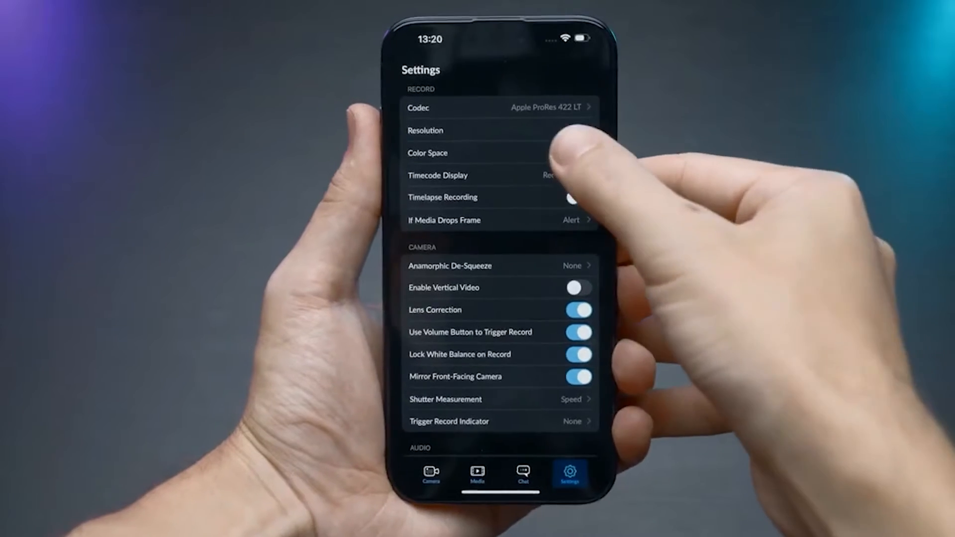
# Change the recording colour space from Rec.709 to Apple Log and return to Settings
pyautogui.click(428, 153)
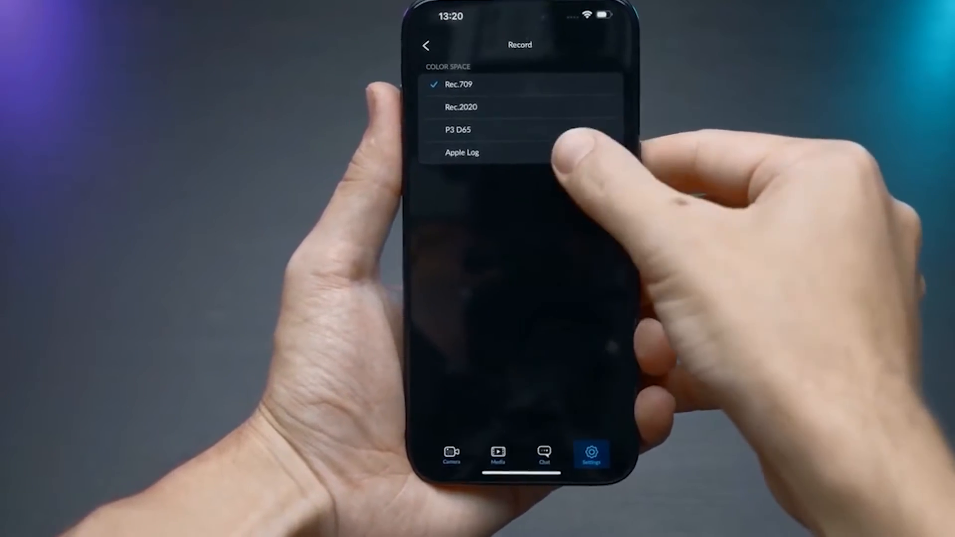
pyautogui.click(461, 152)
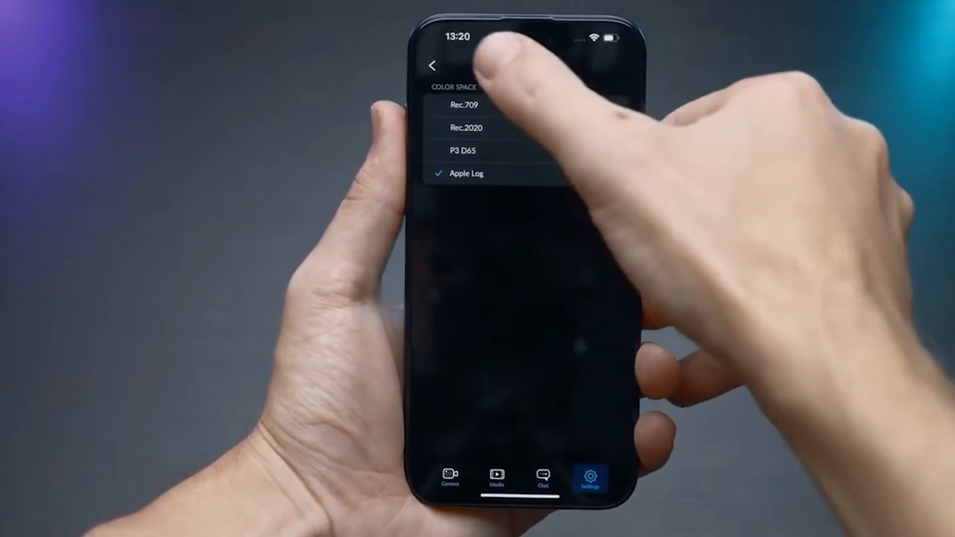
pyautogui.click(430, 65)
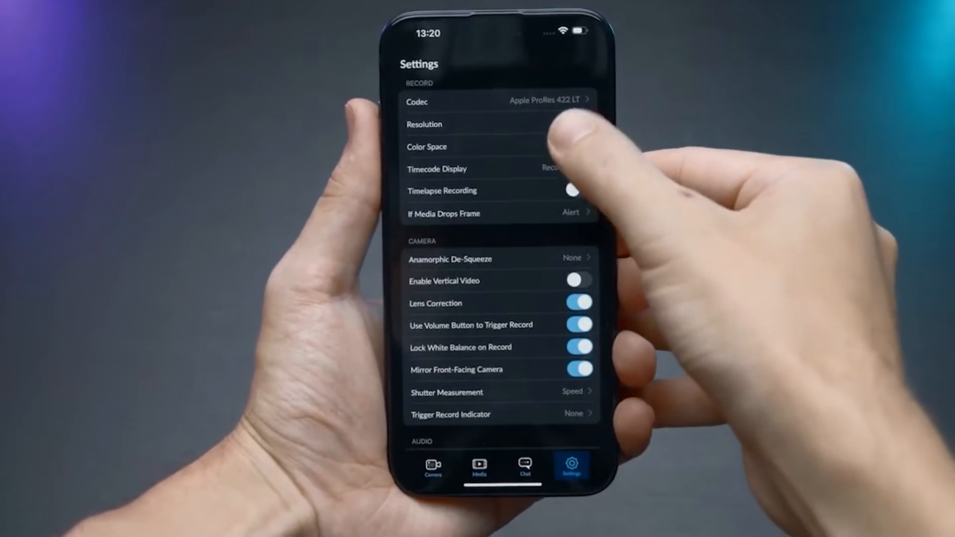
pyautogui.click(427, 146)
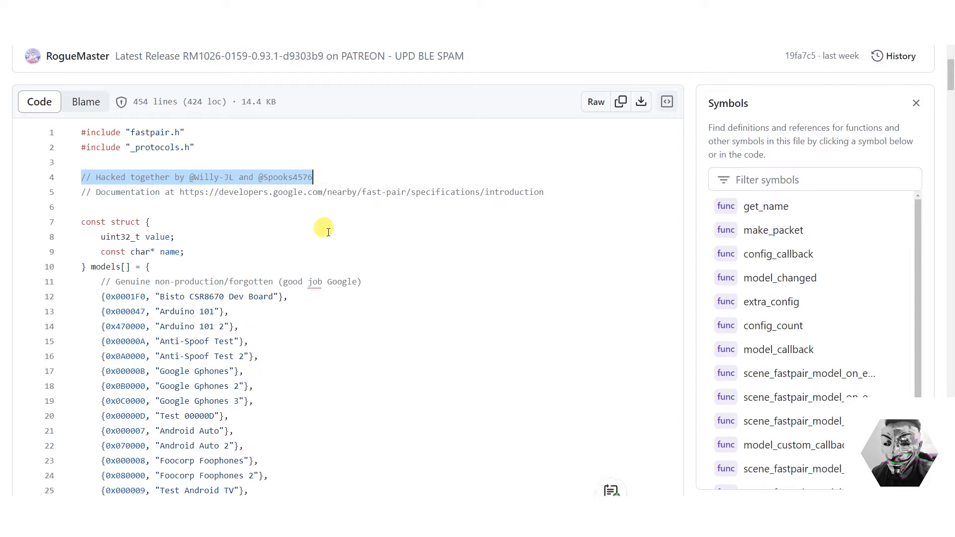
pyautogui.moveTo(348, 248)
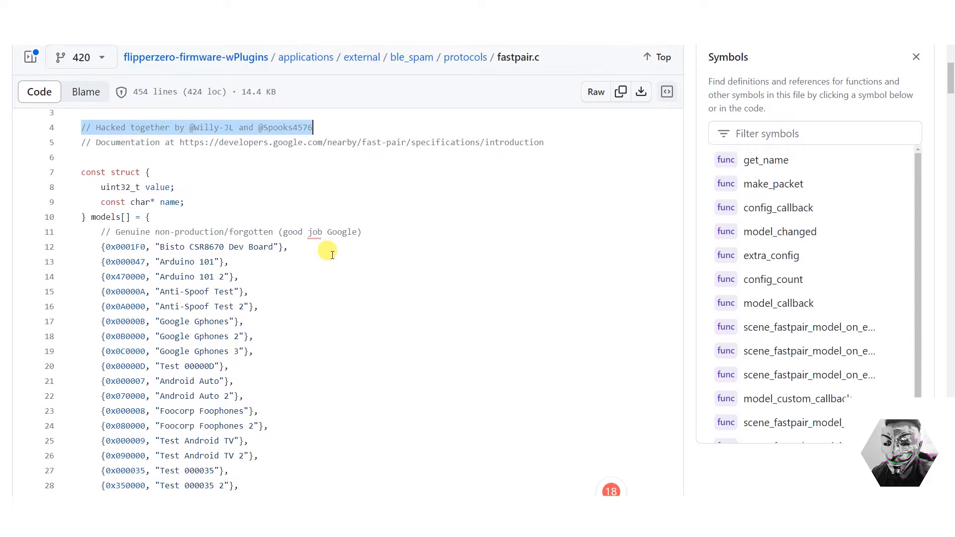
pyautogui.click(79, 217)
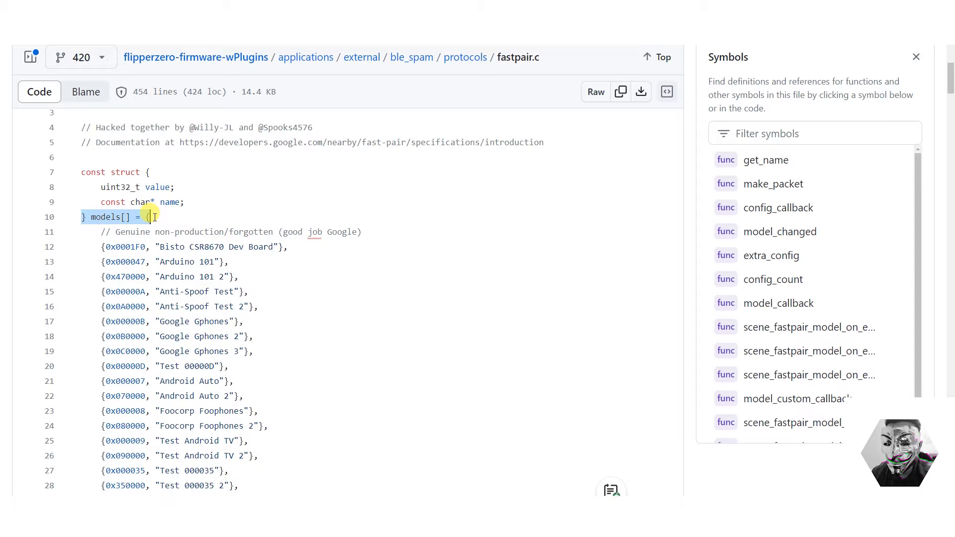
pyautogui.moveTo(195, 232)
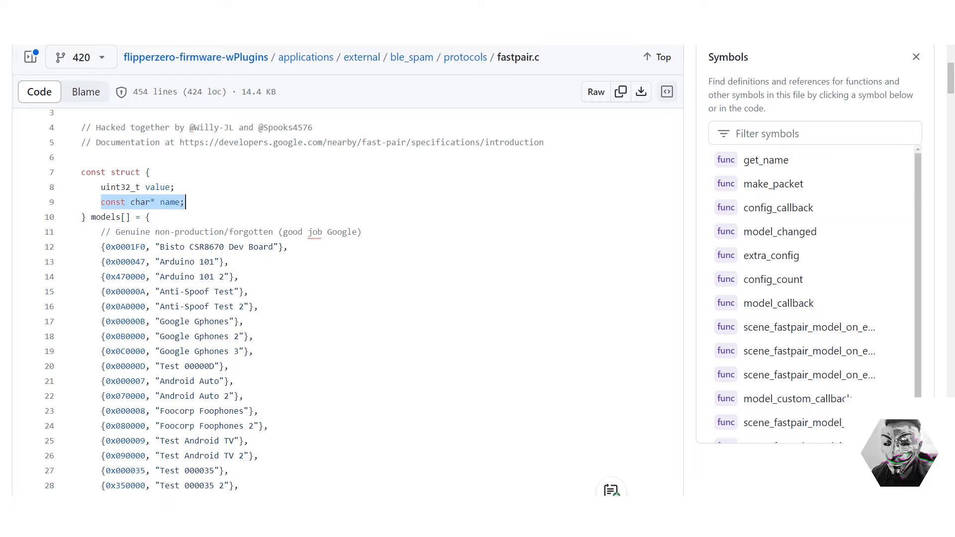
pyautogui.scroll(-3)
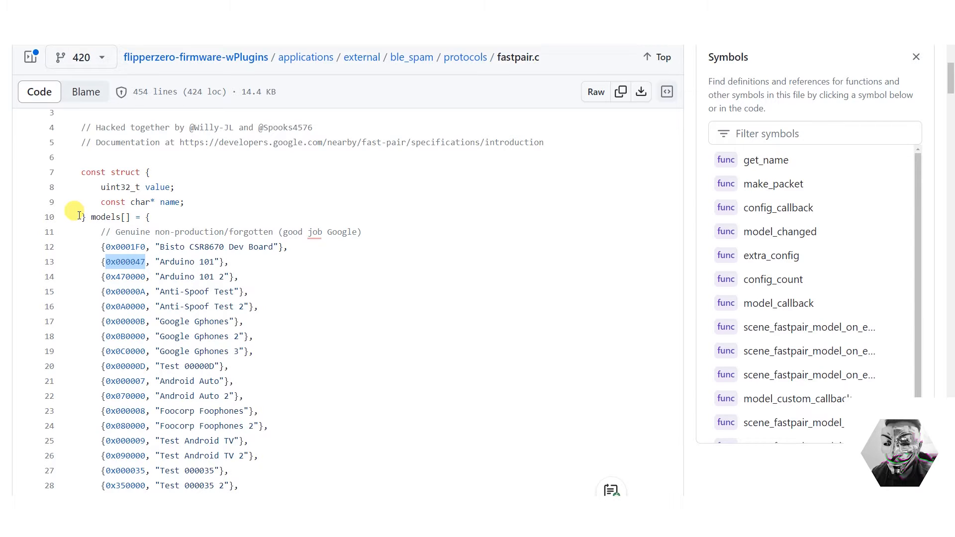
# Scroll fastpair.c down to the // Custom debug popups models, Flipper Zero through Ton Upgrade Netflix
pyautogui.scroll(-3)
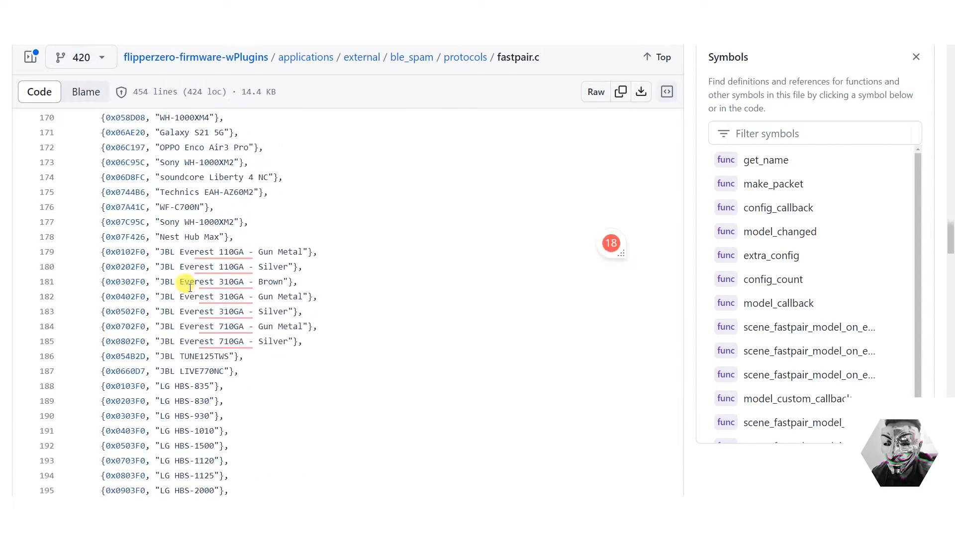
pyautogui.scroll(-3)
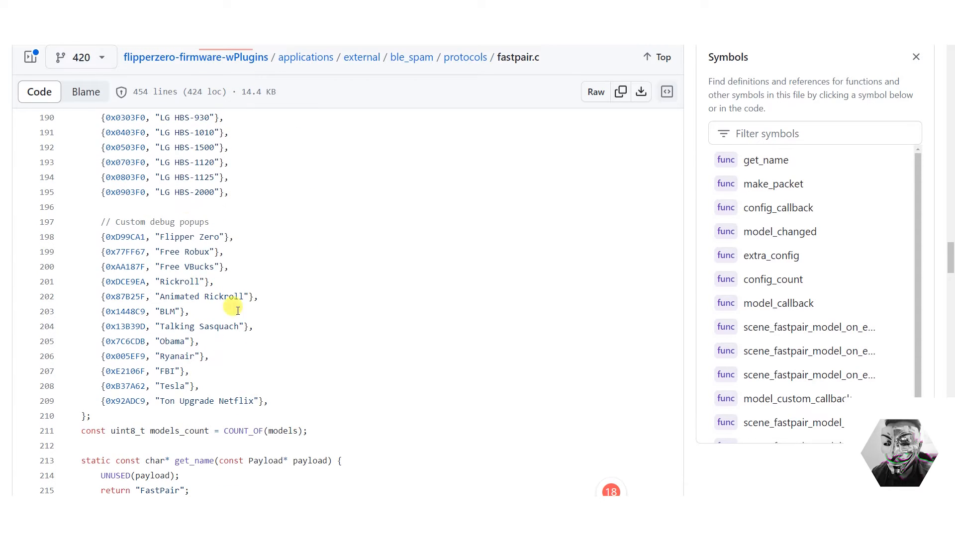
pyautogui.moveTo(109, 218)
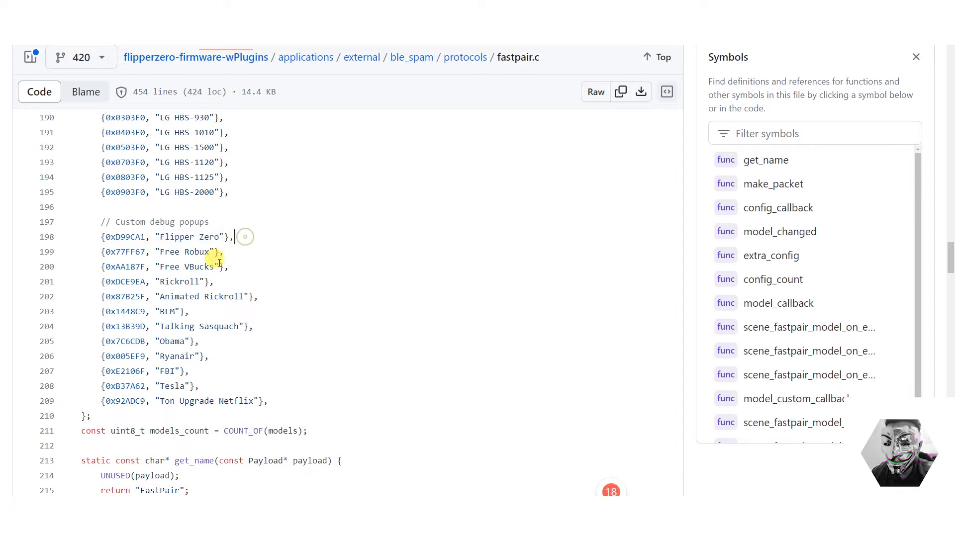
pyautogui.scroll(-3)
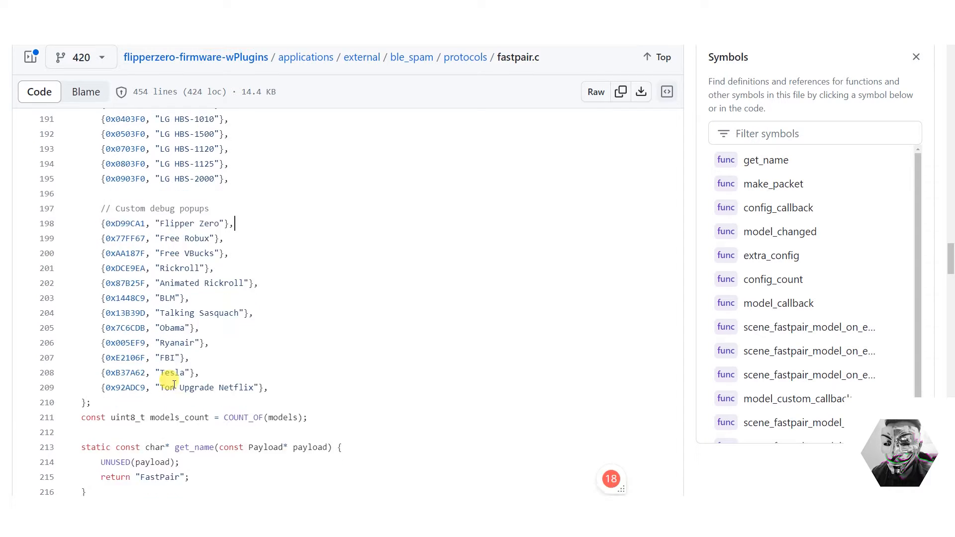